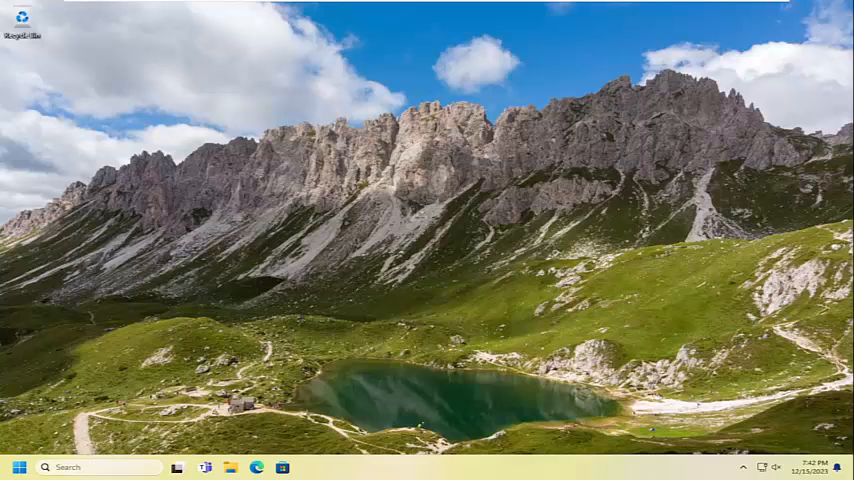
Step: Search Windows for "troubleshoot settings"
text(troubleshoot settings)
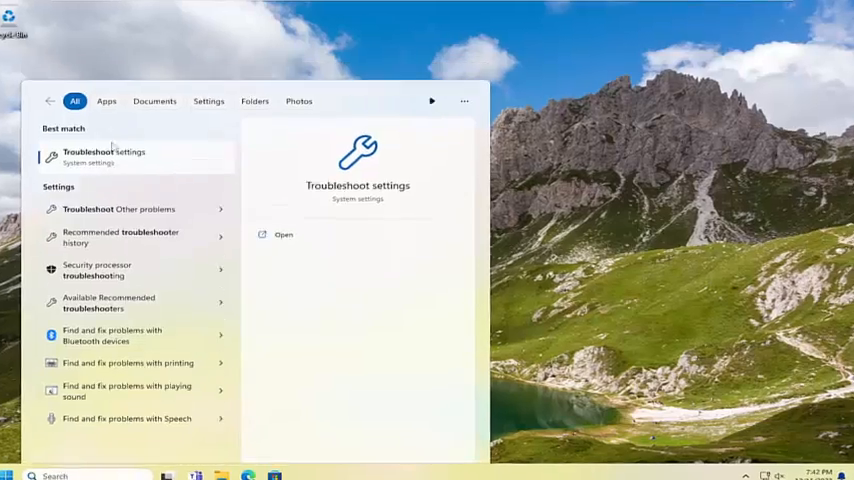
Step: Open Troubleshoot settings and show the Other troubleshooters list
click(104, 157)
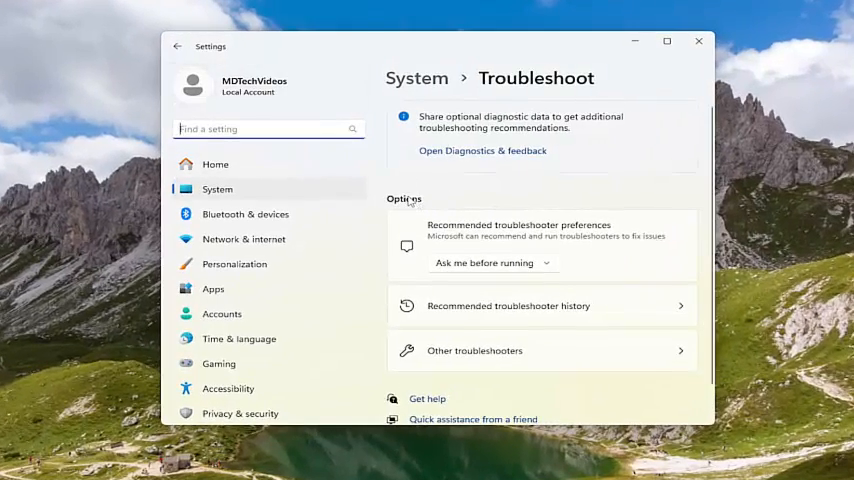
mouse_move(429, 360)
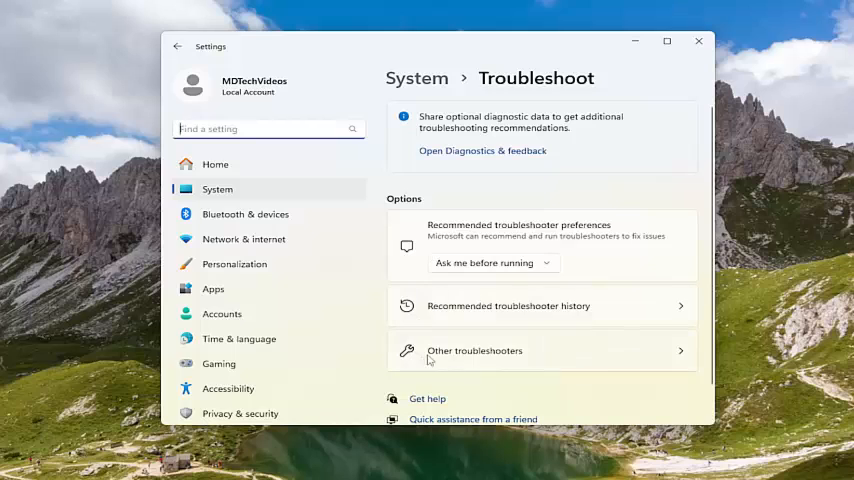
click(474, 350)
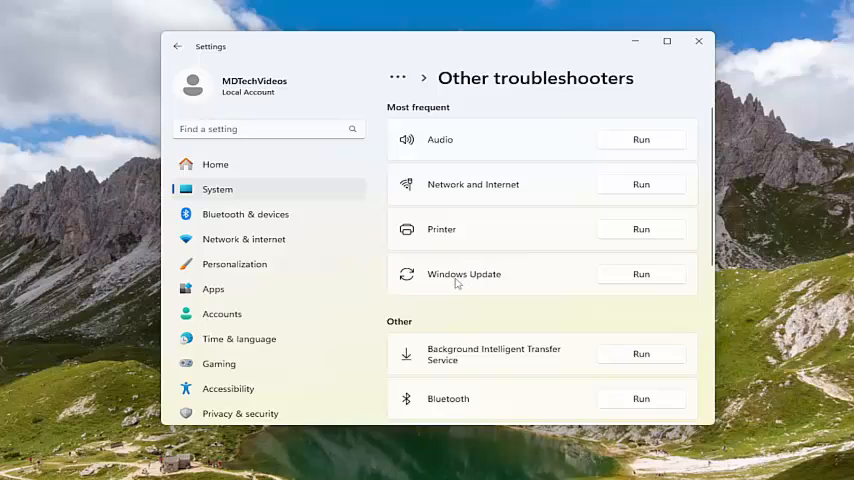
mouse_move(640, 280)
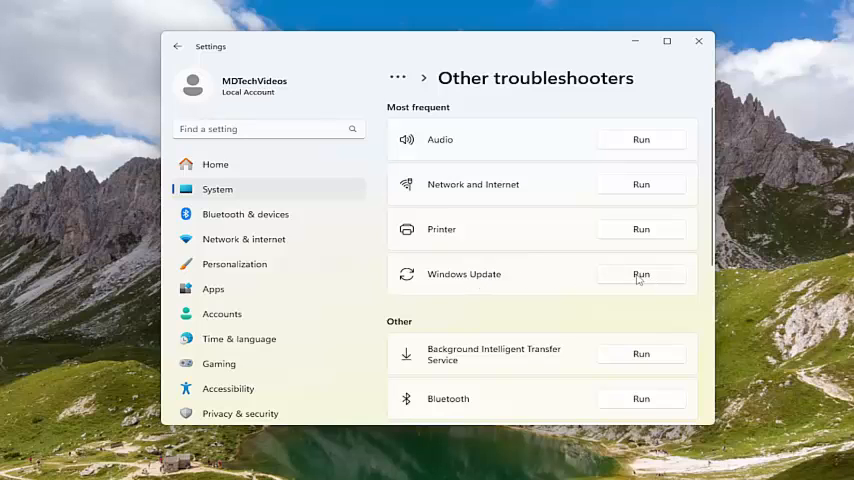
Step: Run the Windows Update troubleshooter and close its report after it fixes the service registration
click(641, 274)
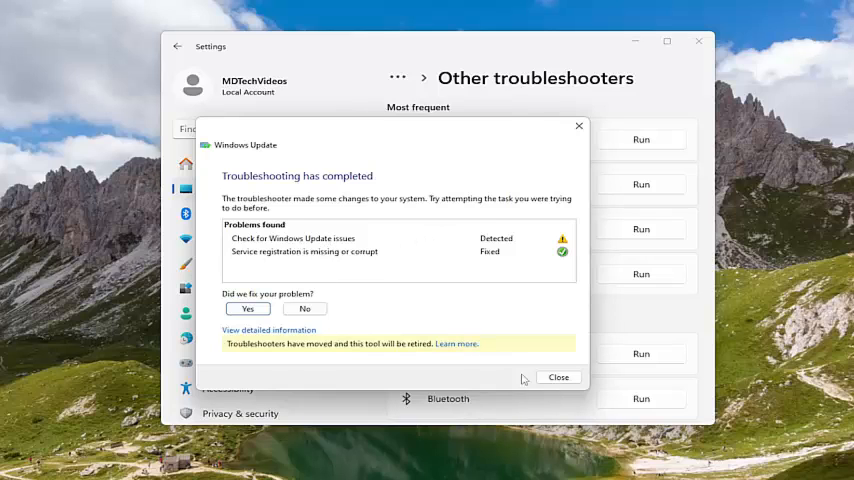
click(558, 377)
text(cmd)
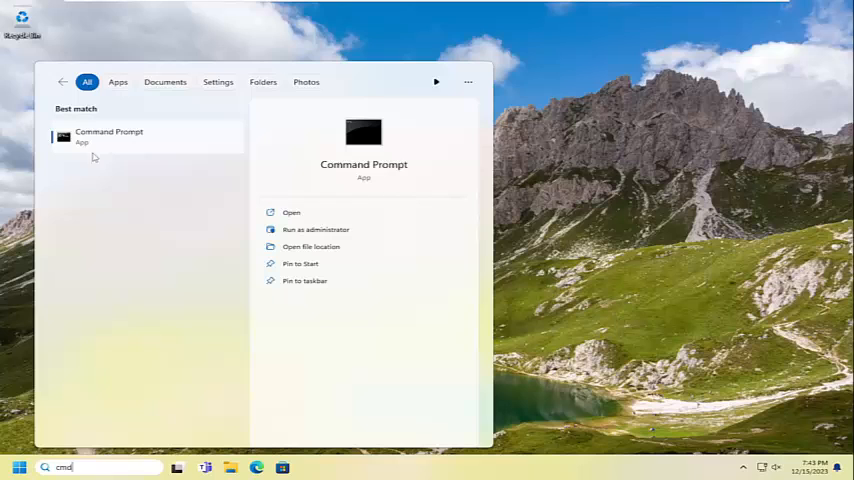
mouse_move(112, 140)
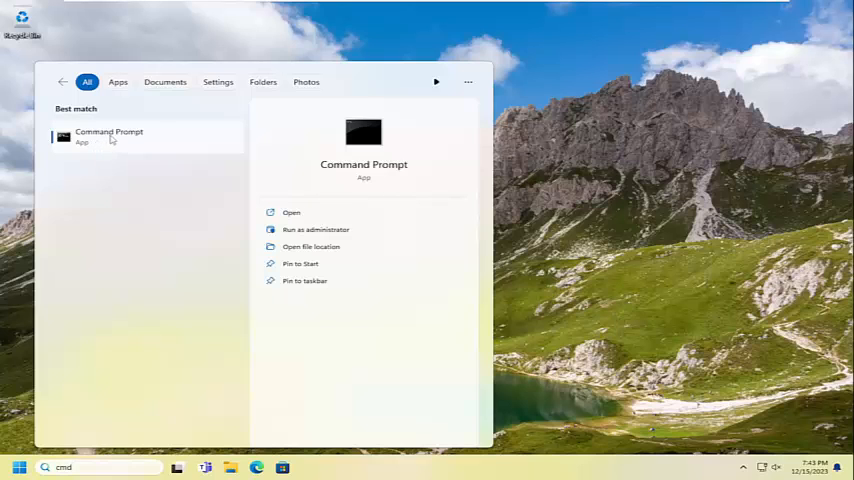
Step: Run Command Prompt as administrator and approve the User Account Control prompt
right_click(108, 135)
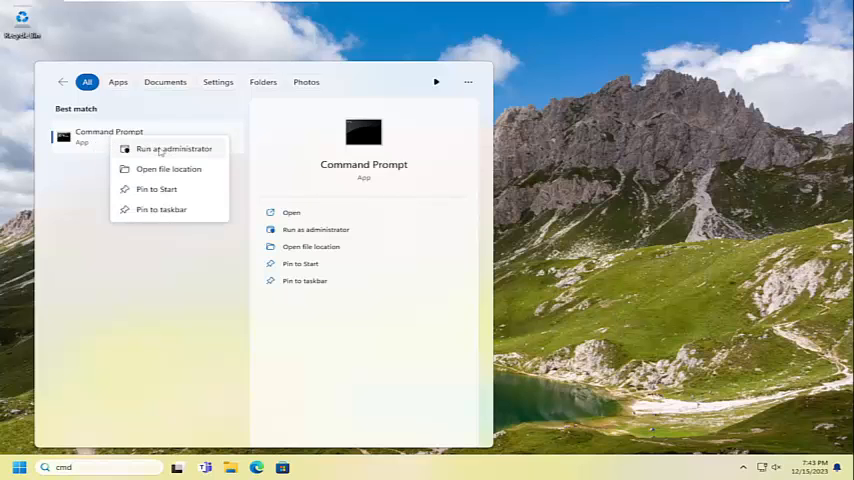
click(173, 148)
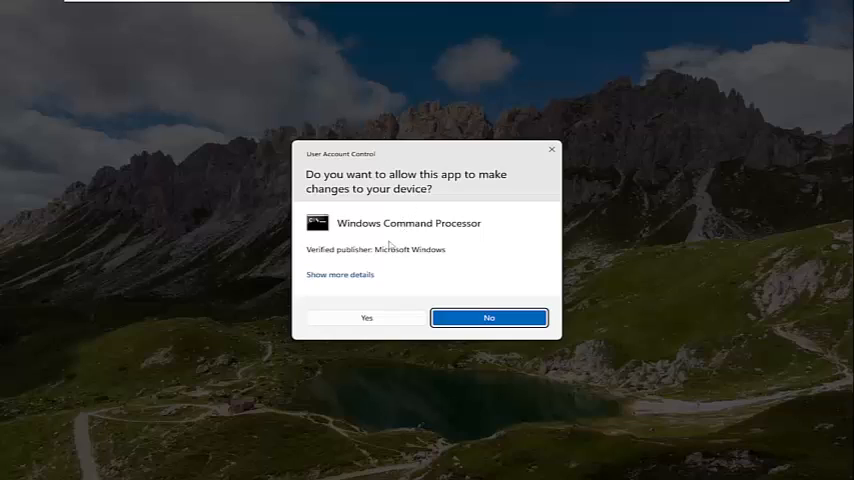
click(366, 317)
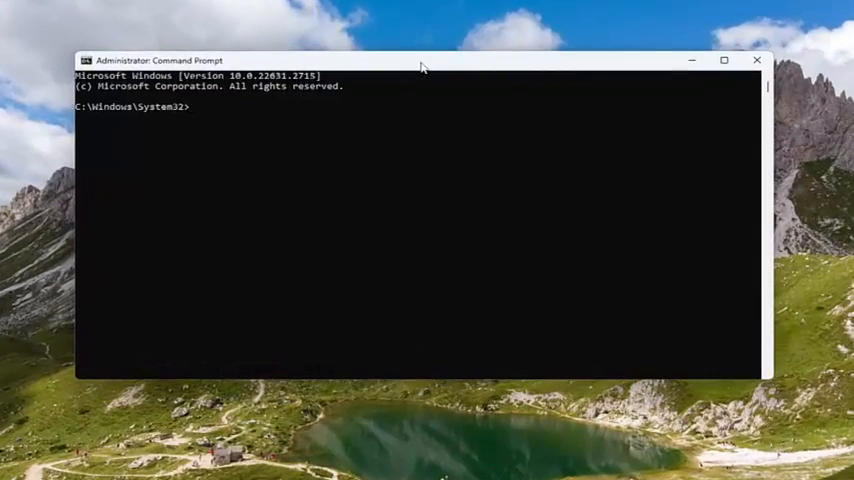
mouse_move(388, 69)
text(sfc /scannow)
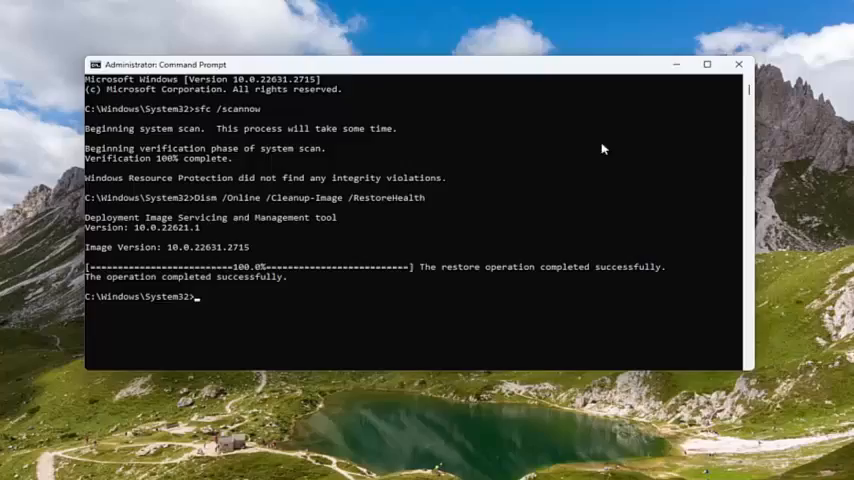
Step: Close the finished Command Prompt and bring up the Start menu's shut down options
click(738, 64)
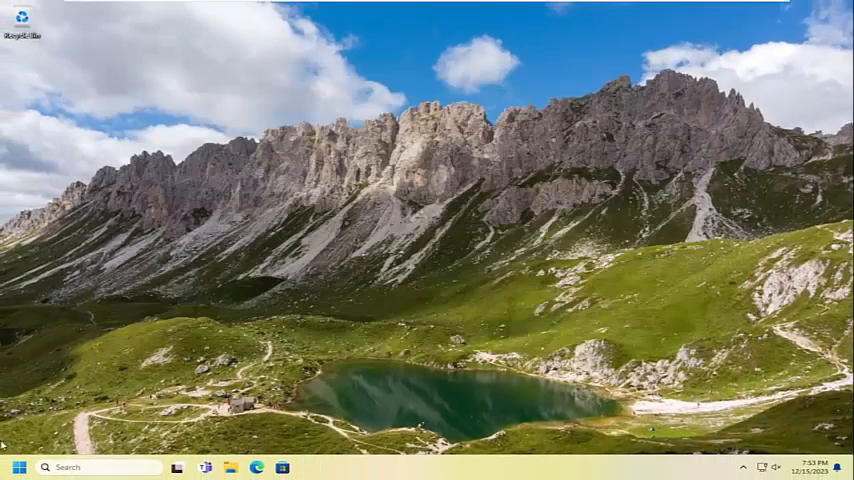
right_click(20, 468)
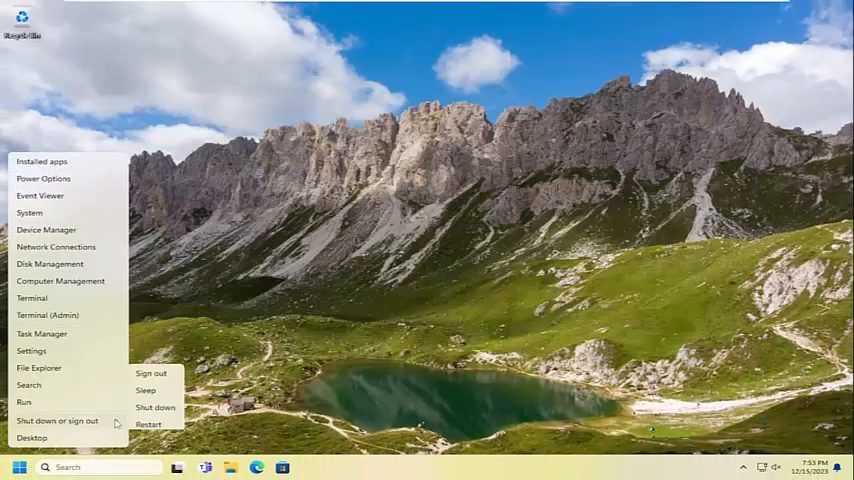